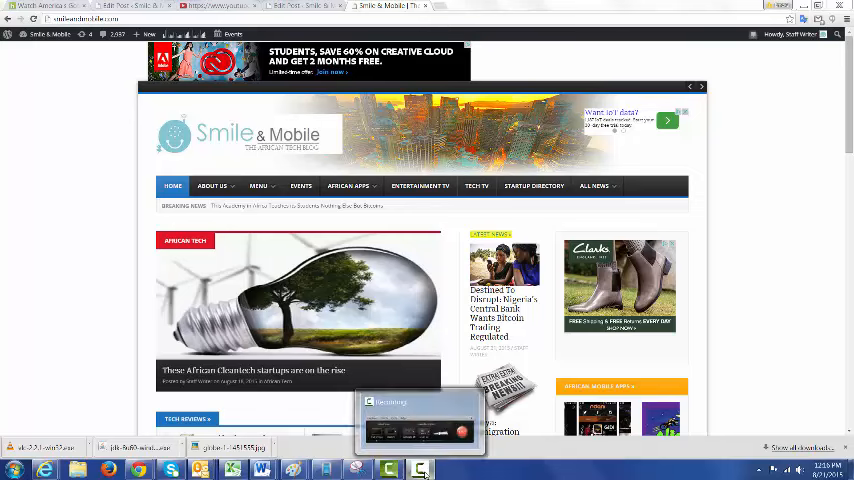
- Review the Advanced settings options for the On1 Music: Ukwu - Popsicle video
click(200, 6)
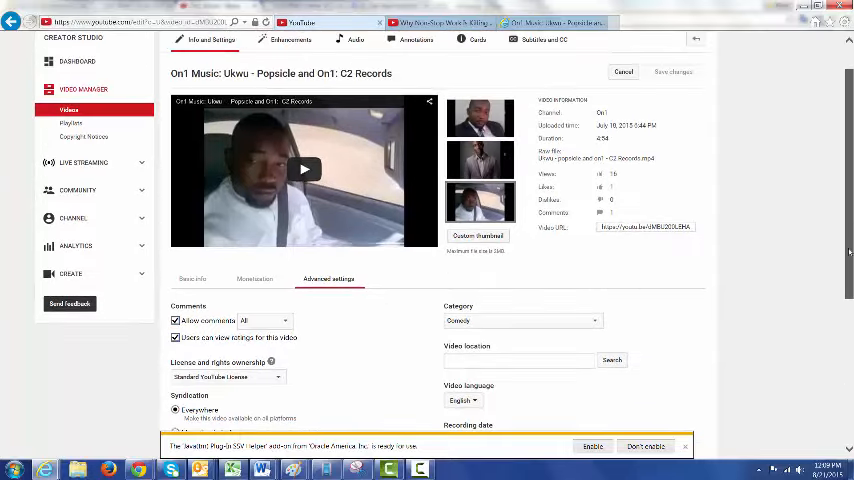
scroll(down, 3)
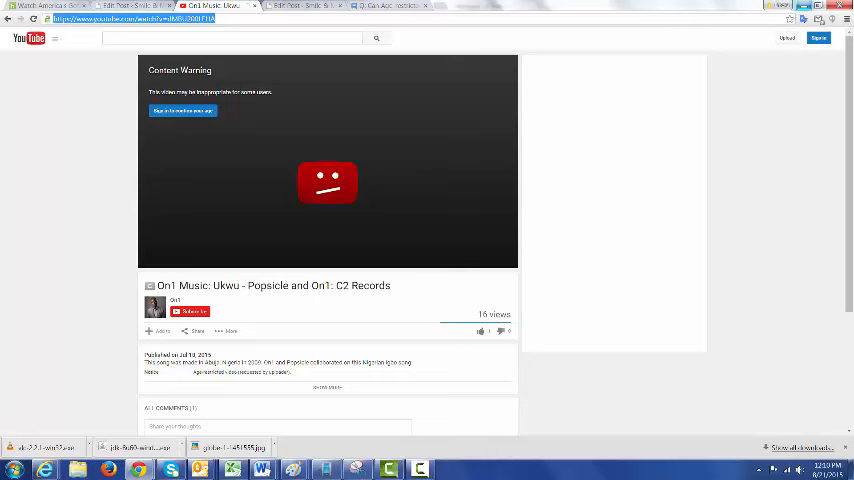
mouse_move(10, 88)
text(nsfw)
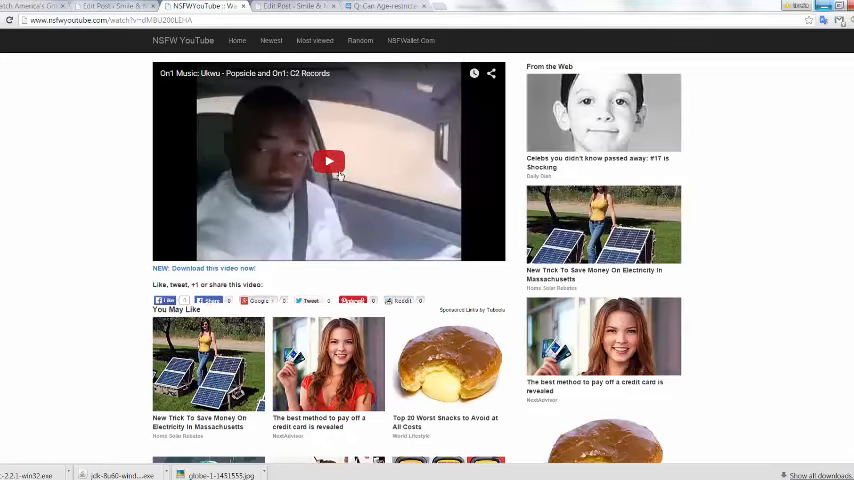
- Start playback of the age-restricted Ukwu - Popsicle video on nsfwyoutube.com without signing in
click(328, 160)
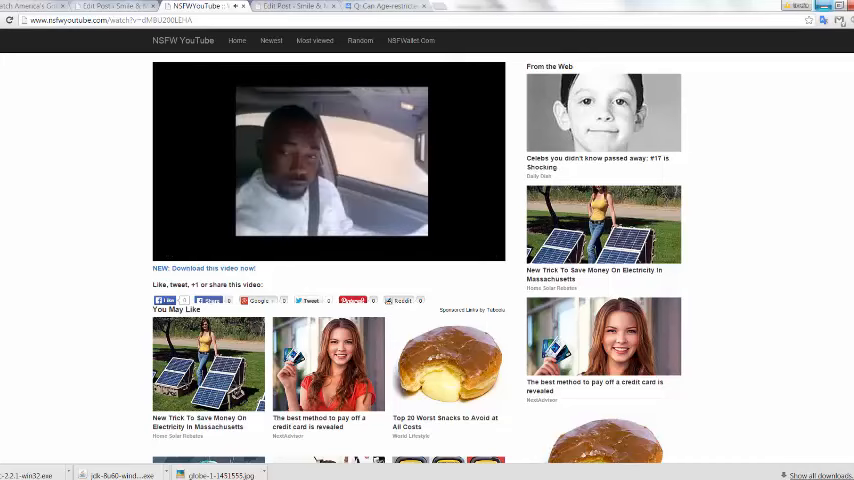
click(328, 164)
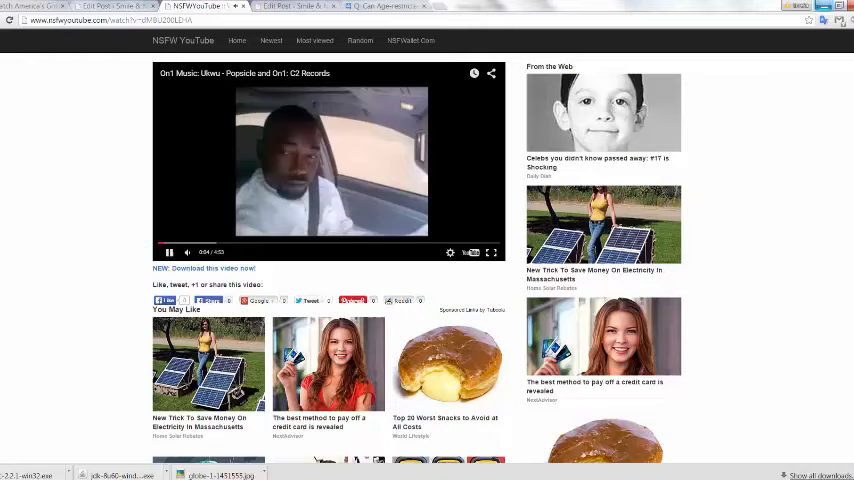